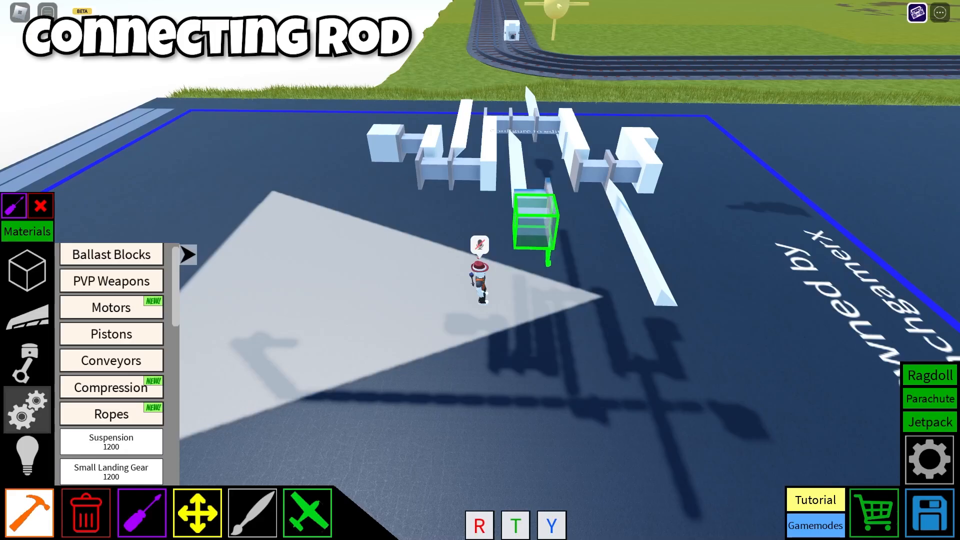
Scroll the Blocks menu to reach the long blocks for the connecting rods
{"action": "scroll", "scroll_direction": "down", "scroll_amount": 3}
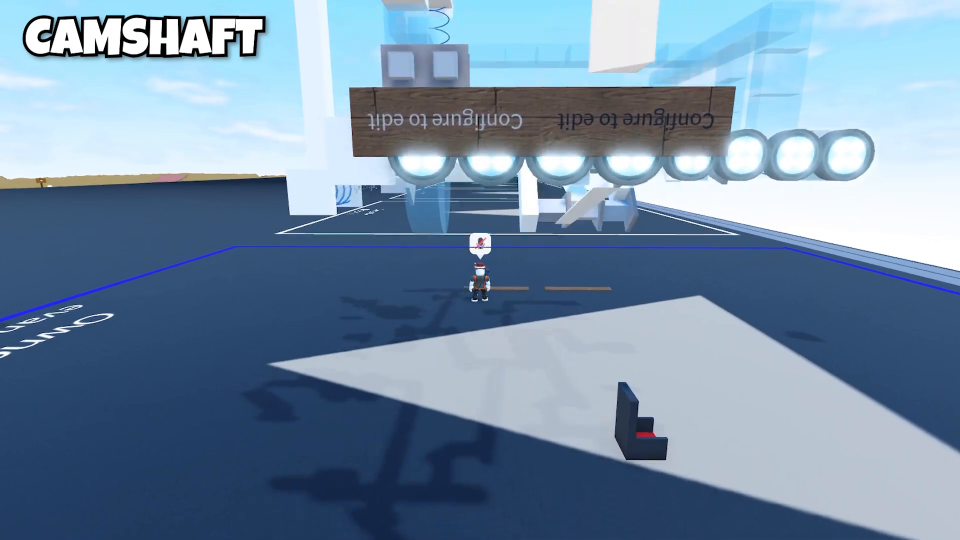
{"action": "mouse_move", "coordinate": [480, 270]}
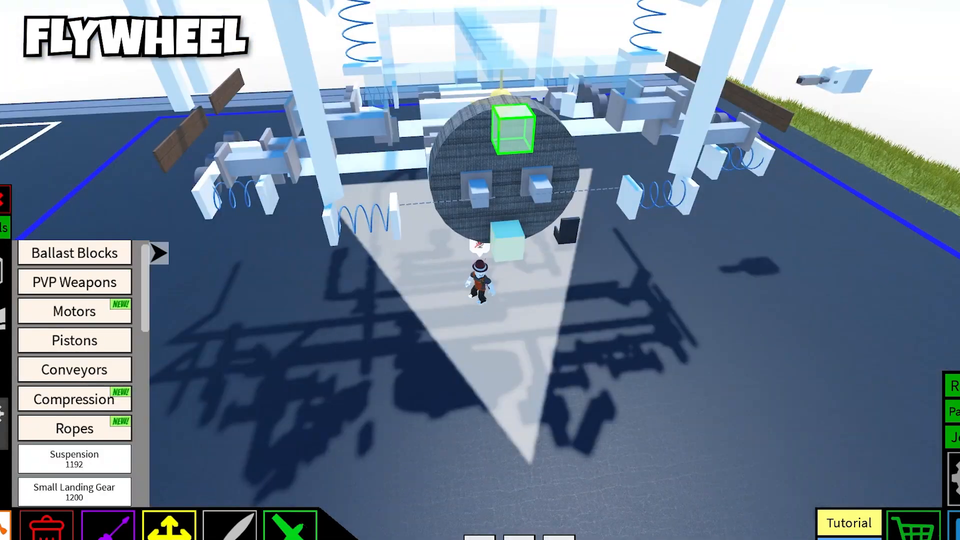
Configure the flywheel's ballast block, setting its Density to 0.28
{"action": "left_click", "coordinate": [513, 129]}
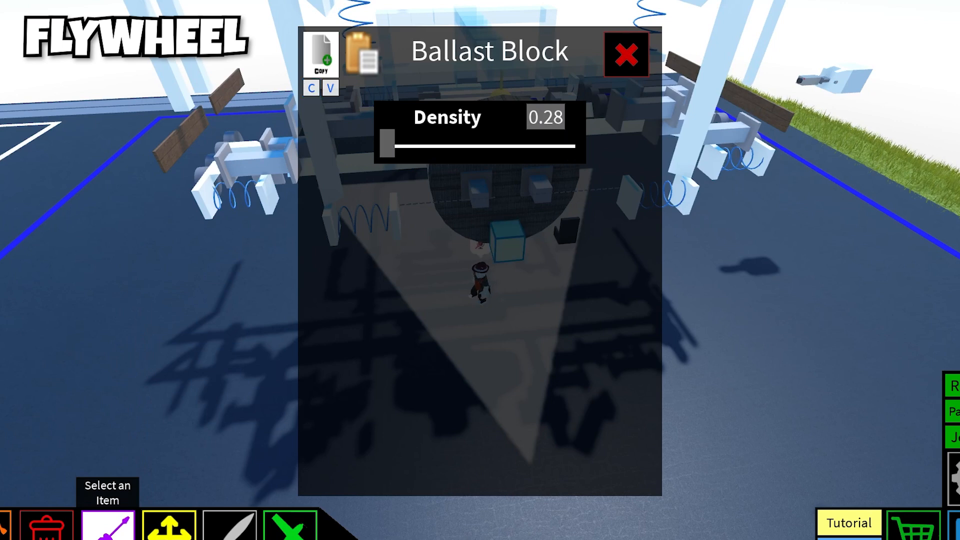
{"action": "left_click", "coordinate": [626, 54]}
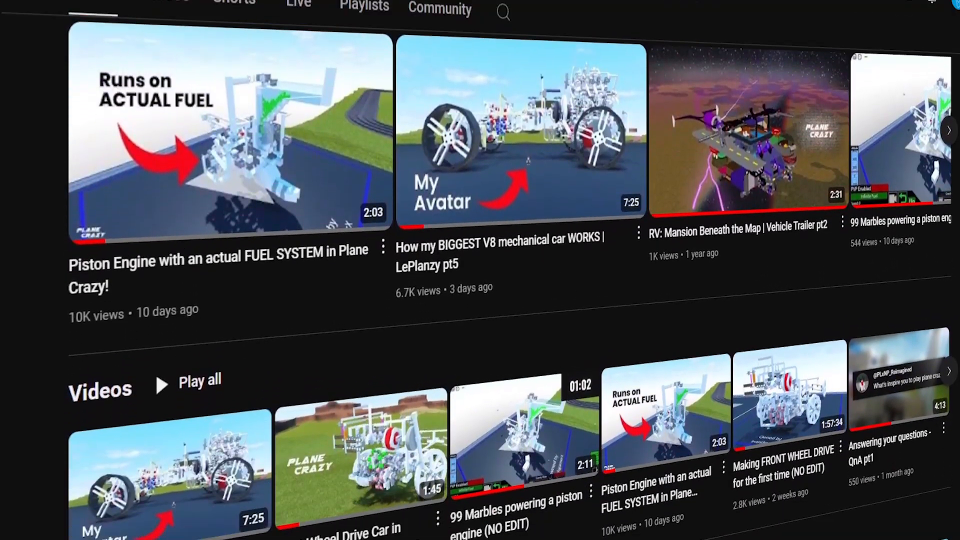
{"action": "scroll", "scroll_direction": "down", "scroll_amount": 3}
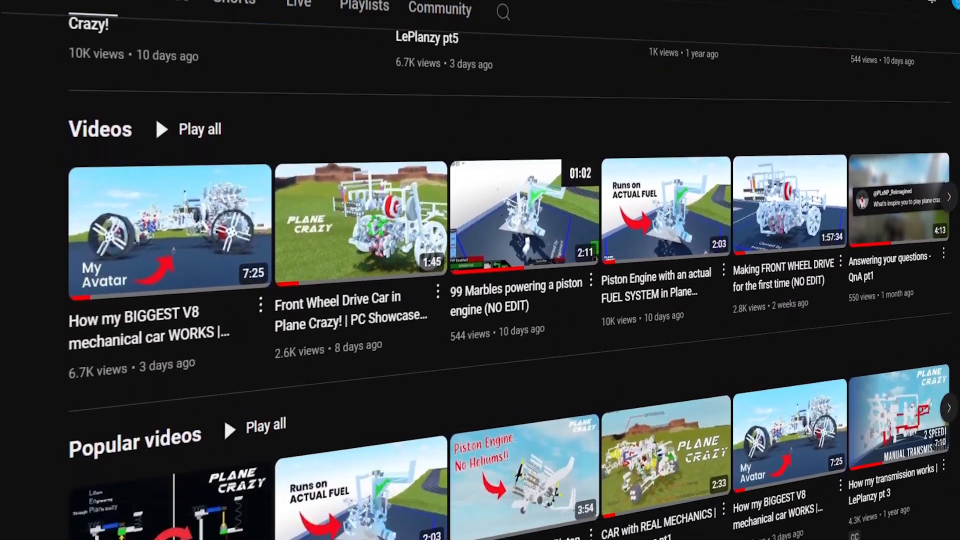
{"action": "scroll", "scroll_direction": "down", "scroll_amount": 3}
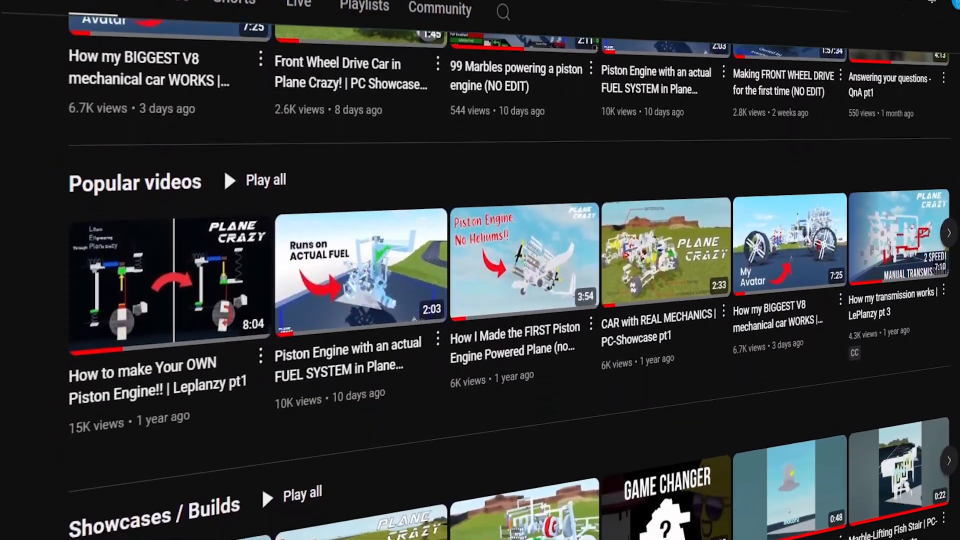